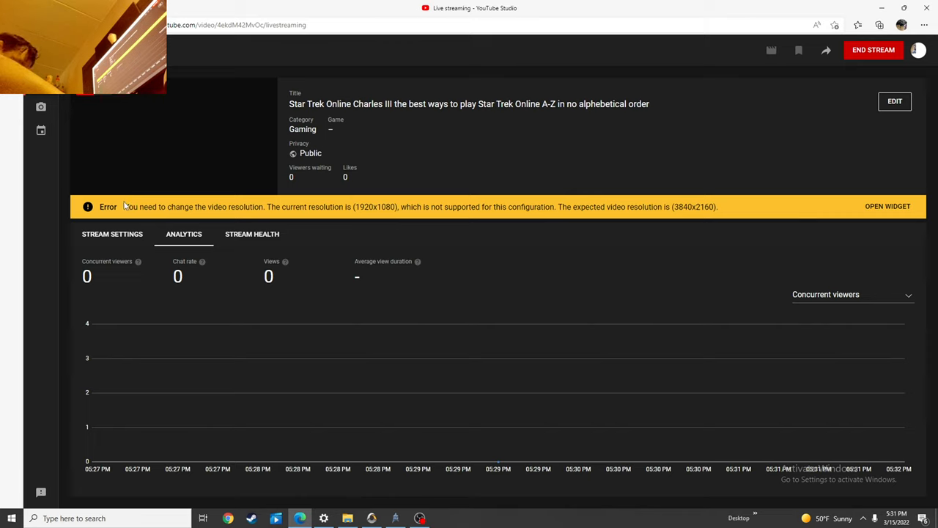
pyautogui.moveTo(103, 187)
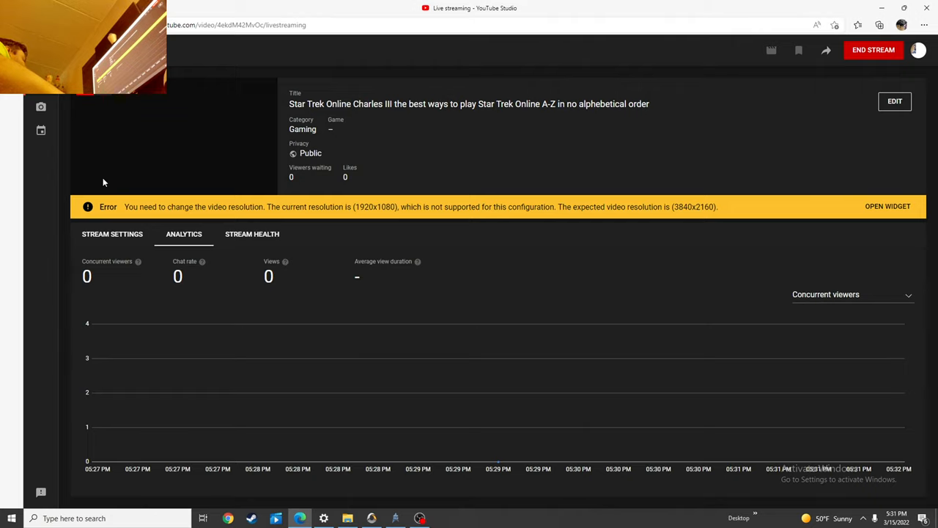
pyautogui.moveTo(371, 165)
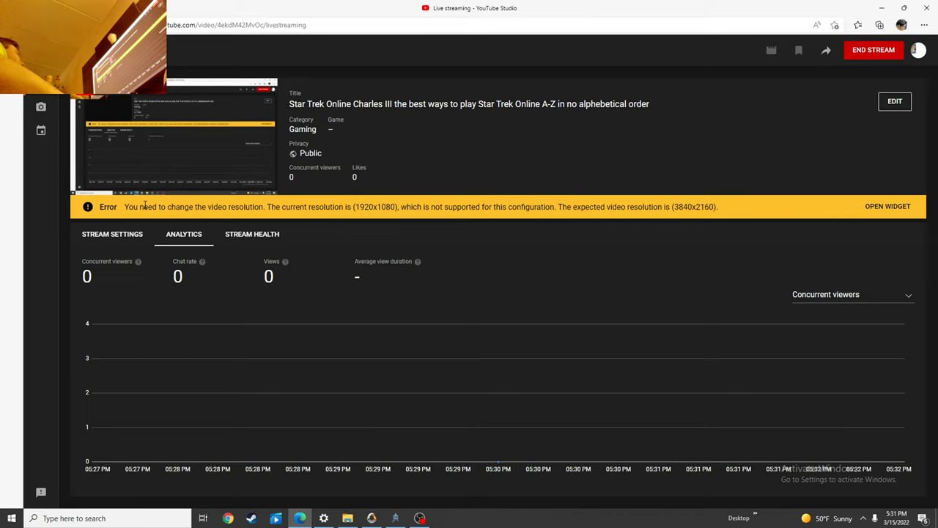
pyautogui.moveTo(463, 180)
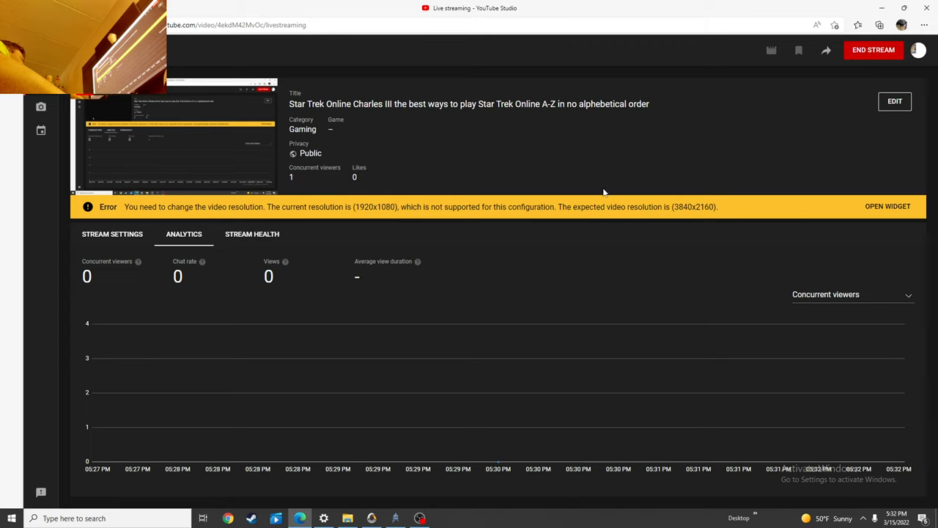
pyautogui.moveTo(460, 206)
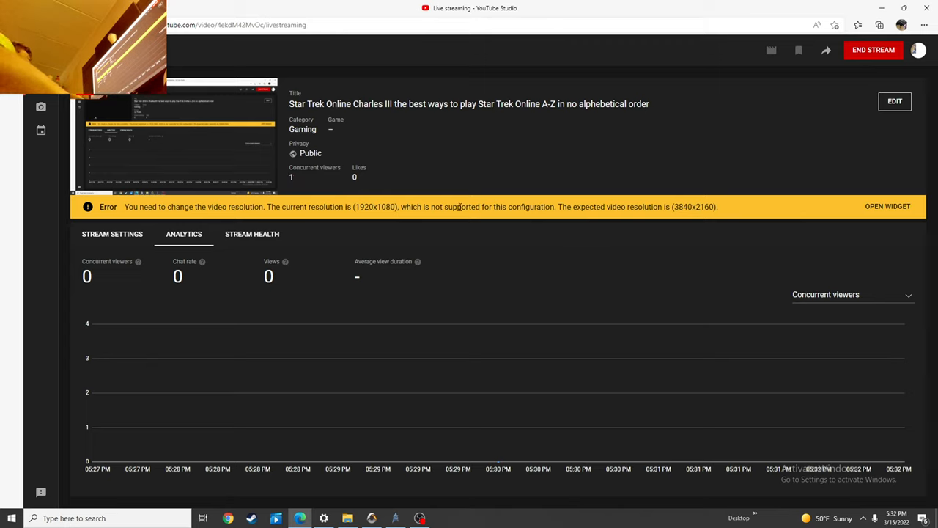
pyautogui.moveTo(470, 200)
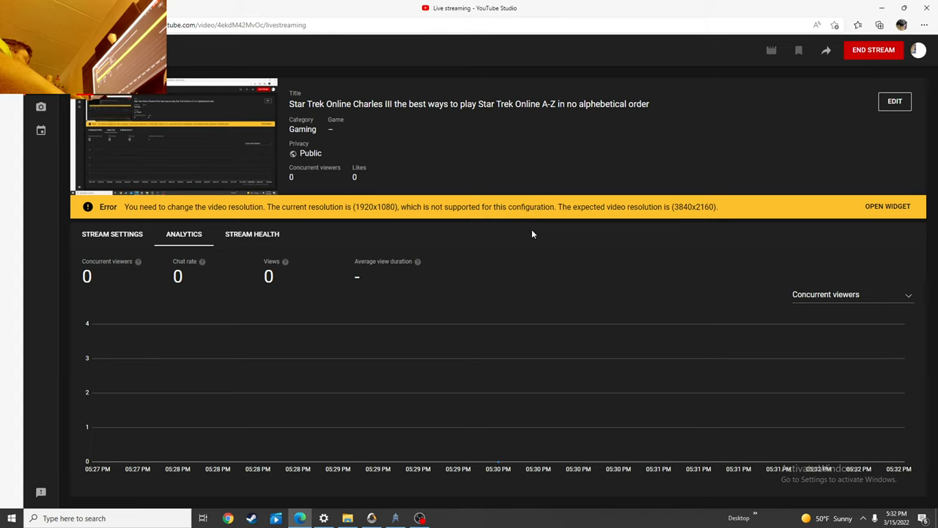
pyautogui.moveTo(557, 250)
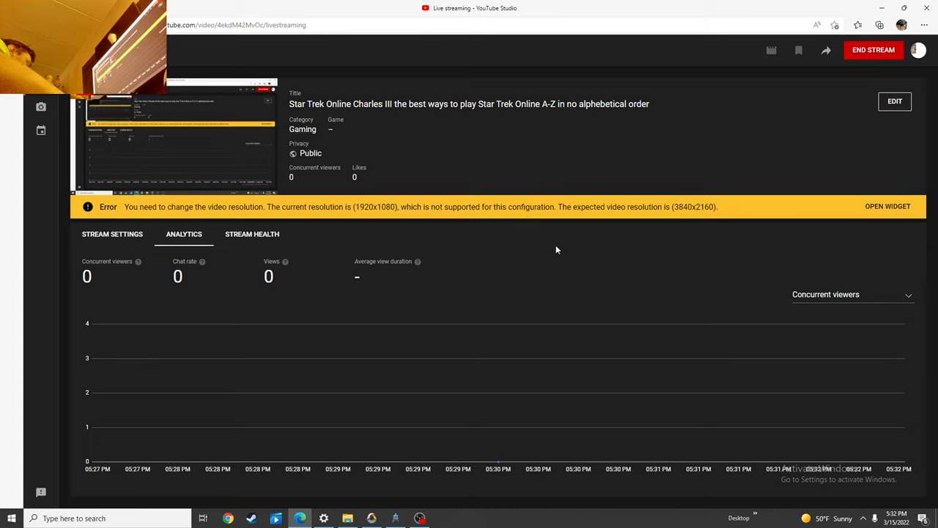
pyautogui.moveTo(538, 267)
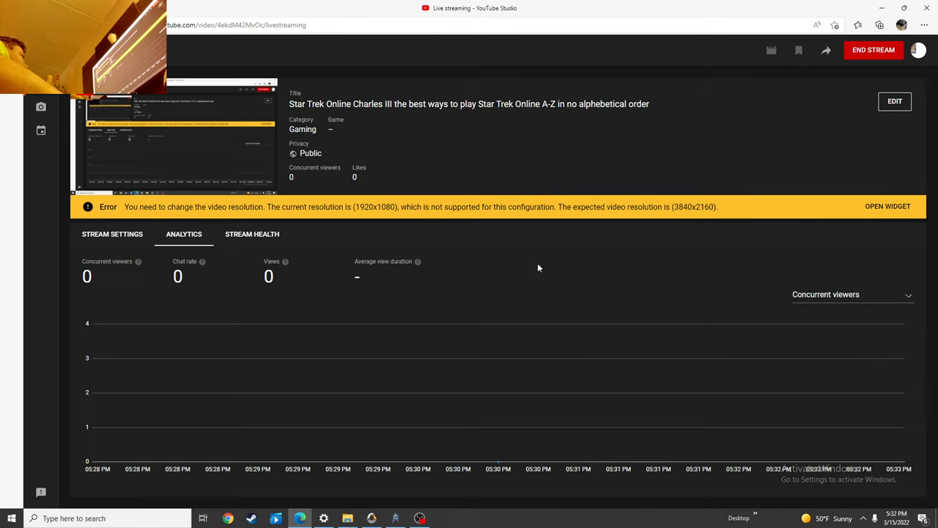
pyautogui.moveTo(528, 267)
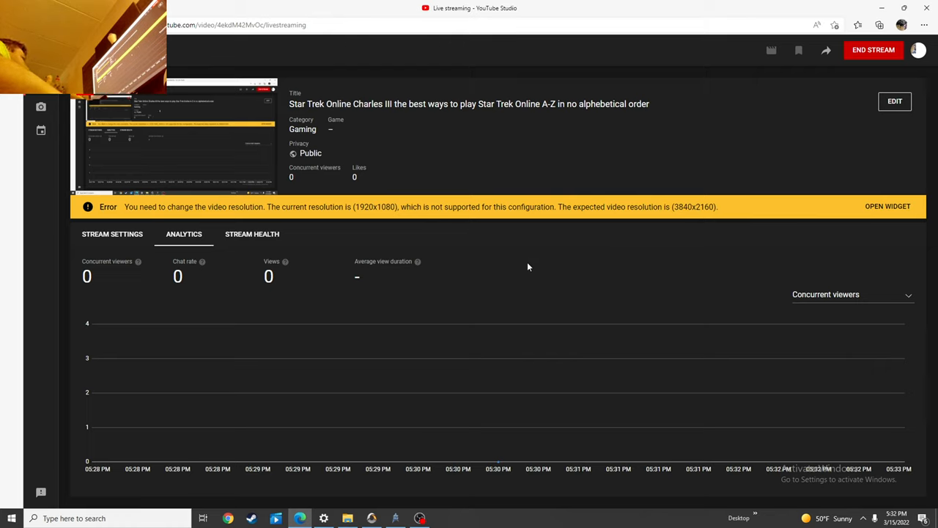
pyautogui.moveTo(443, 236)
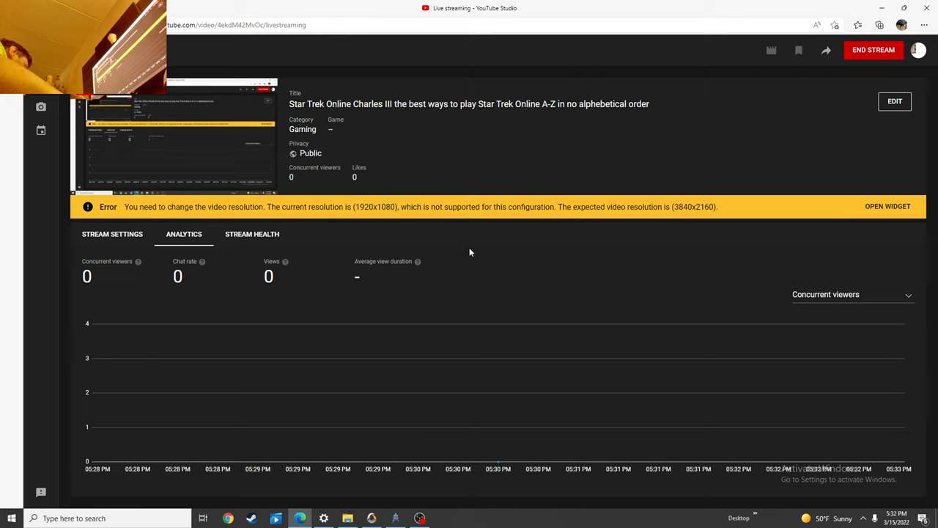
pyautogui.moveTo(465, 278)
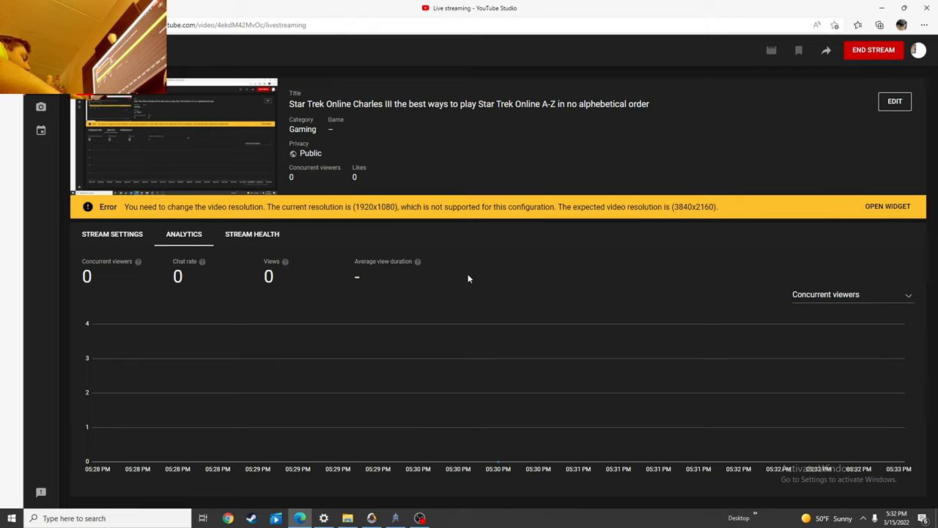
pyautogui.moveTo(464, 287)
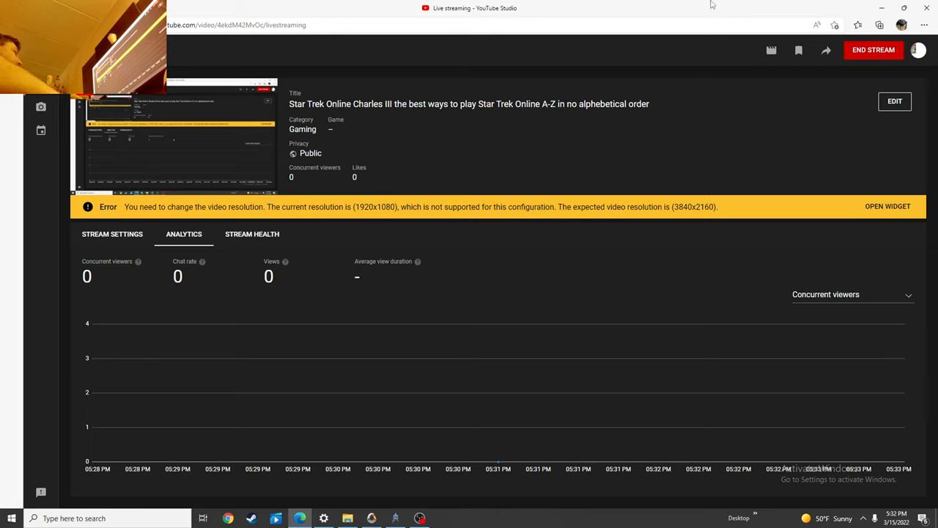
# - Open the stream's Edit settings on the Details tab, showing title and description
pyautogui.click(894, 101)
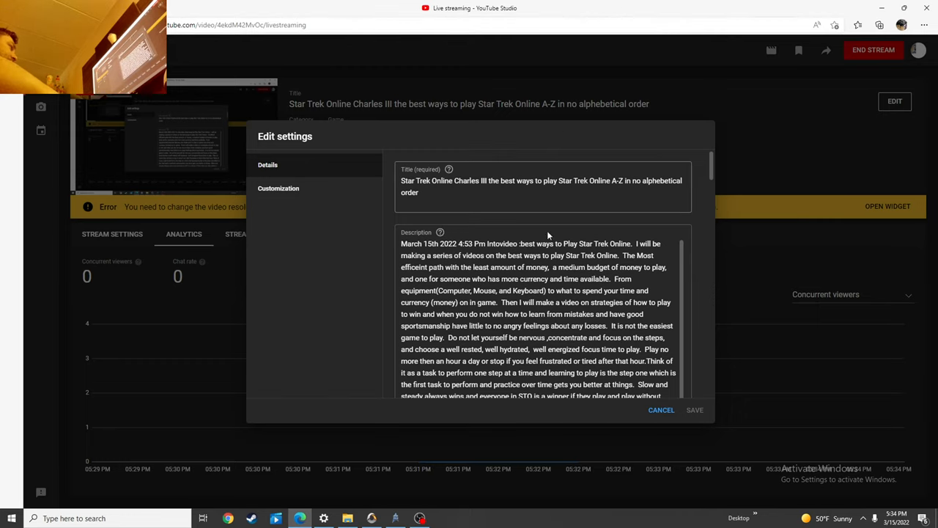
pyautogui.moveTo(619, 431)
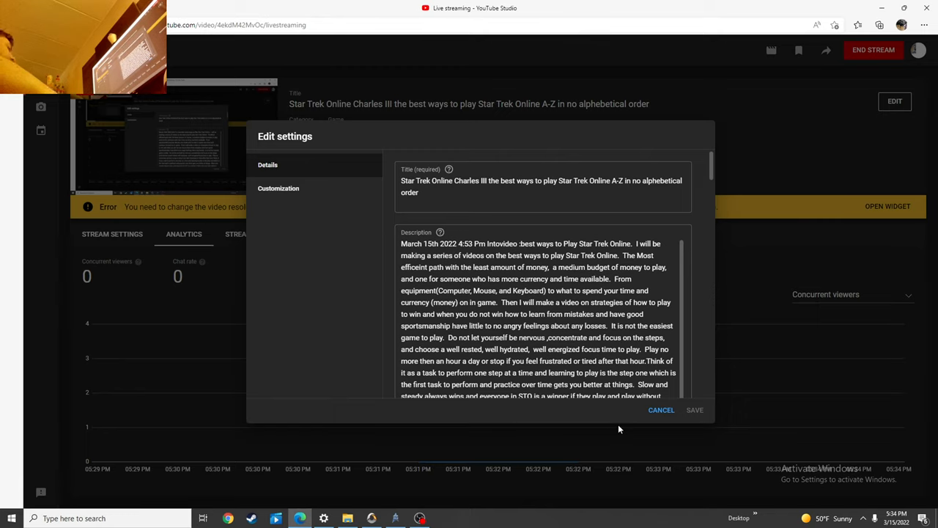
pyautogui.moveTo(608, 432)
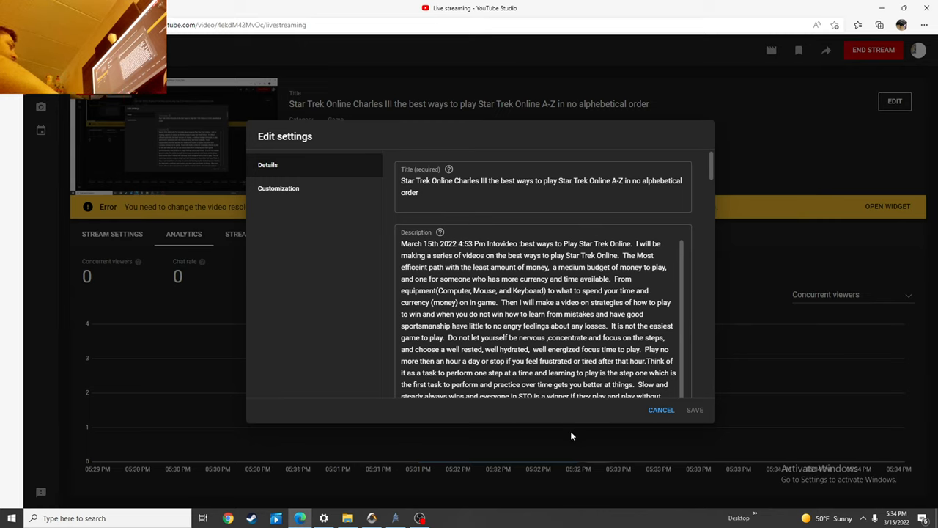
pyautogui.moveTo(583, 423)
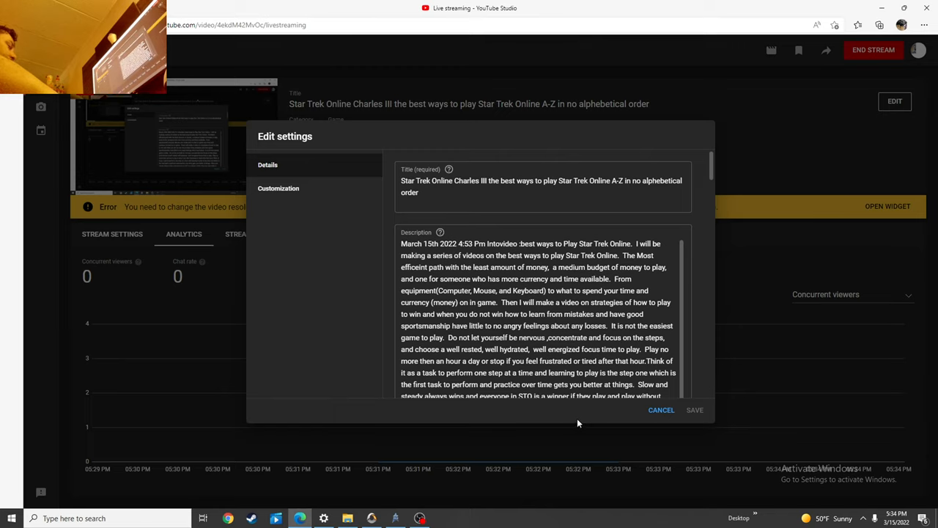
pyautogui.moveTo(562, 438)
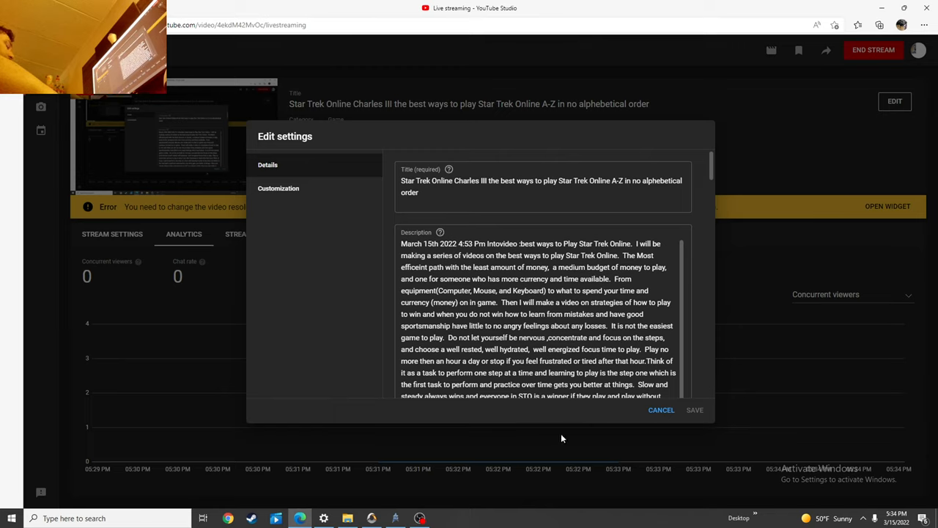
pyautogui.moveTo(544, 407)
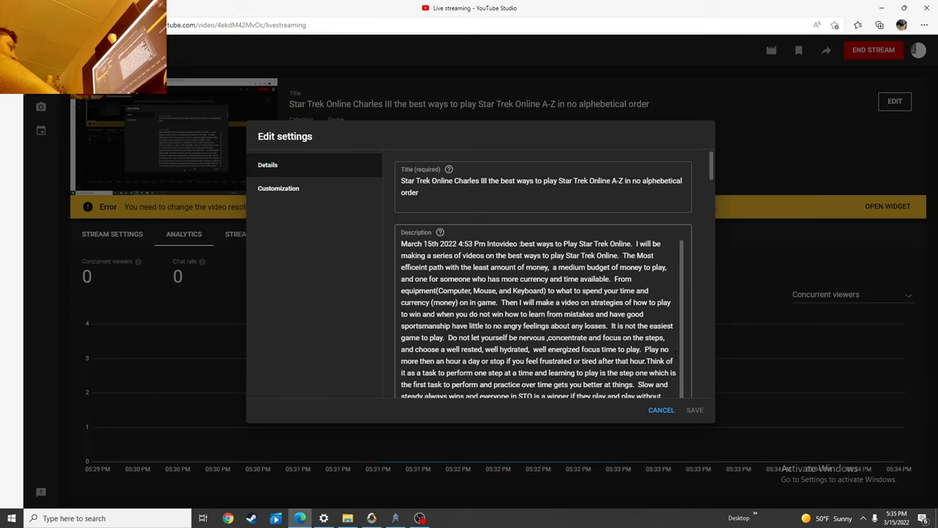
# - Scroll the description down to its closing paragraph about upcoming videos
pyautogui.scroll(-3)
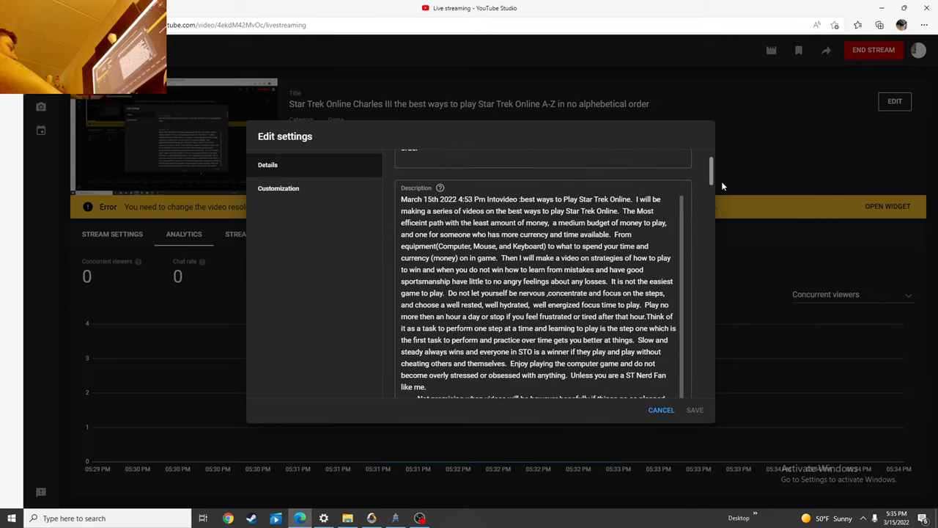
pyautogui.scroll(-3)
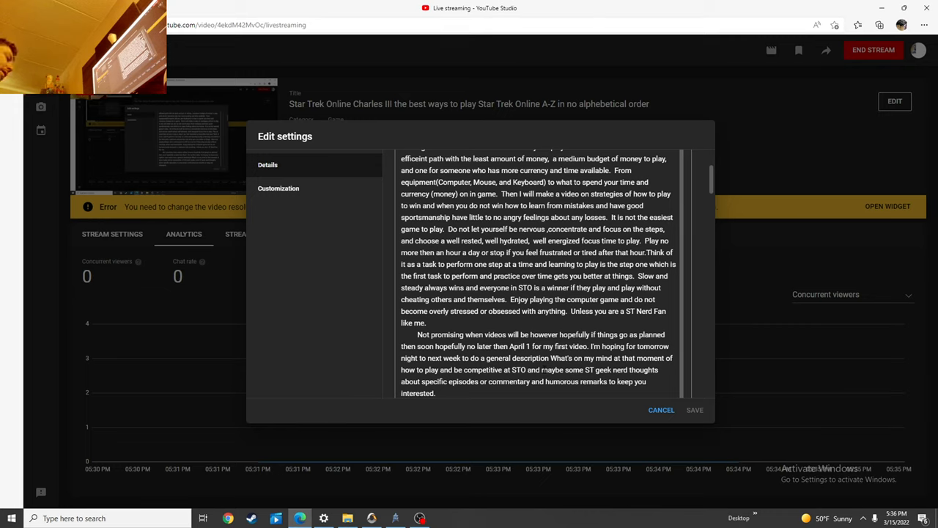
pyautogui.moveTo(788, 169)
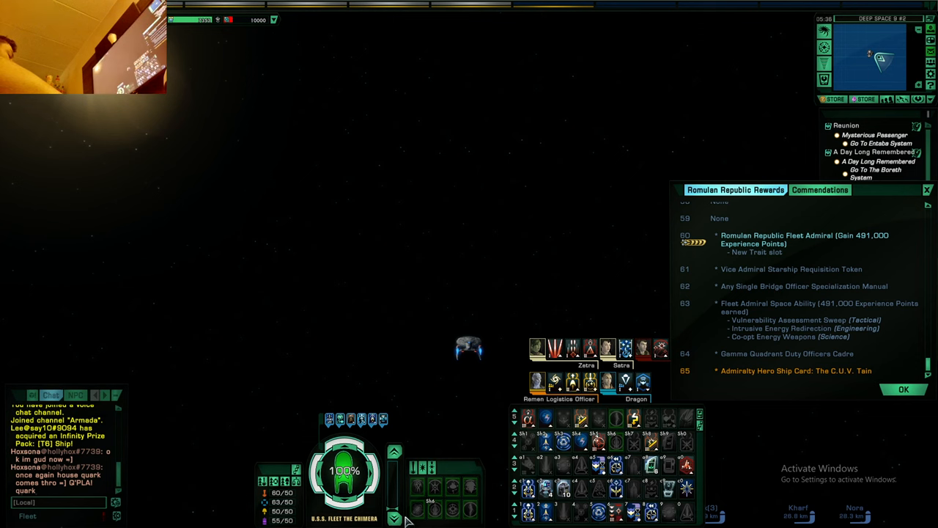
pyautogui.moveTo(402, 472)
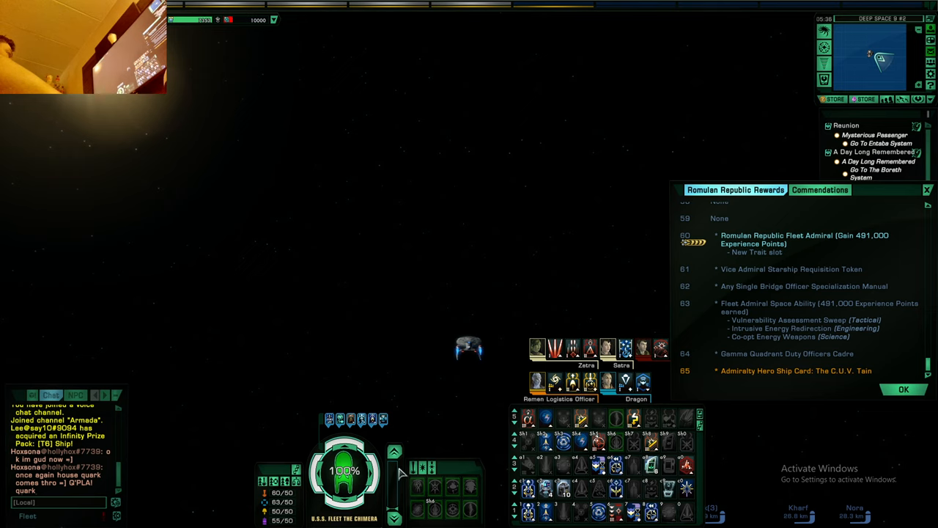